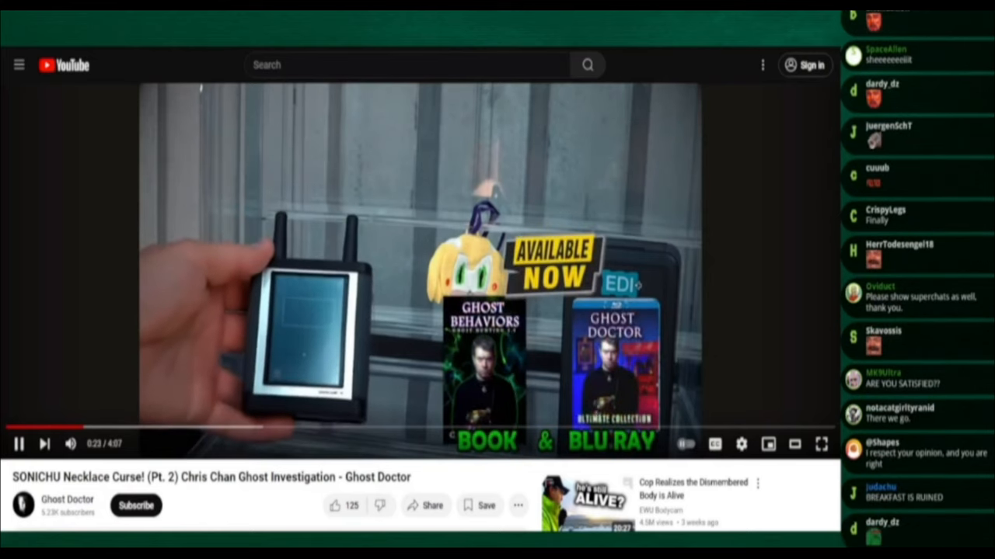
Step: Pause the ghost-investigation video at 0:23 on the spirit box and book promo
{"action": "left_click", "coordinate": [19, 444]}
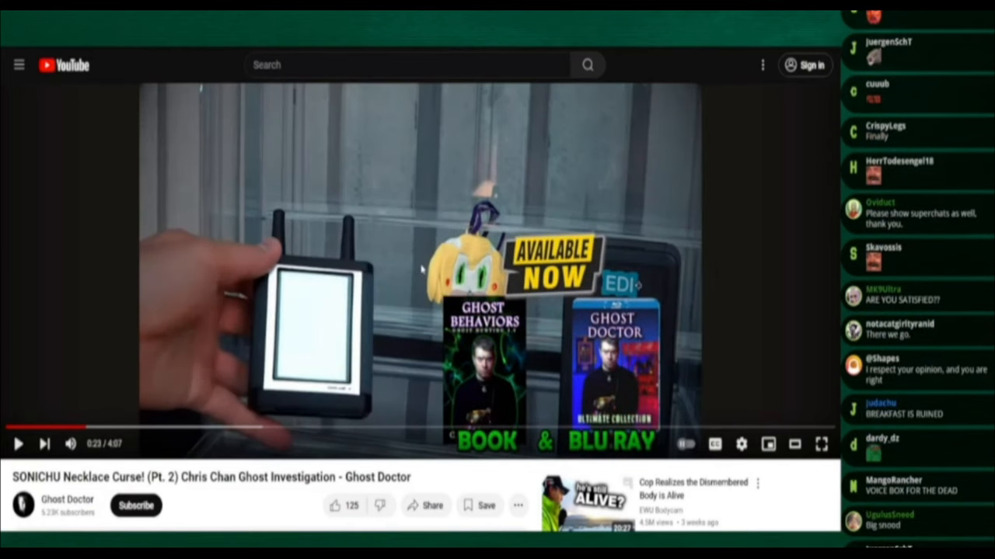
{"action": "scroll", "scroll_direction": "down", "scroll_amount": 3}
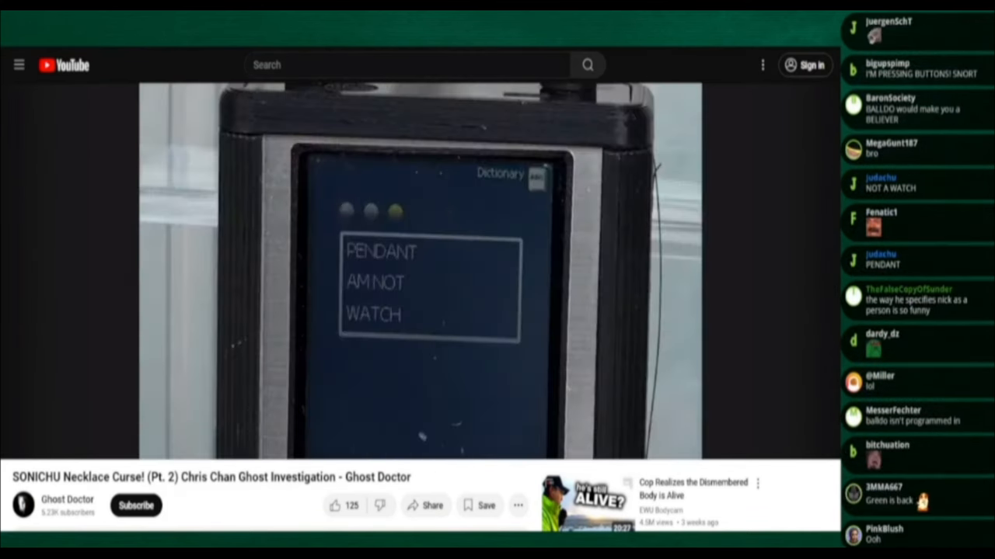
Step: Watch the device close-up reading PENDANT, AM NOT, WATCH
{"action": "scroll", "scroll_direction": "down", "scroll_amount": 3}
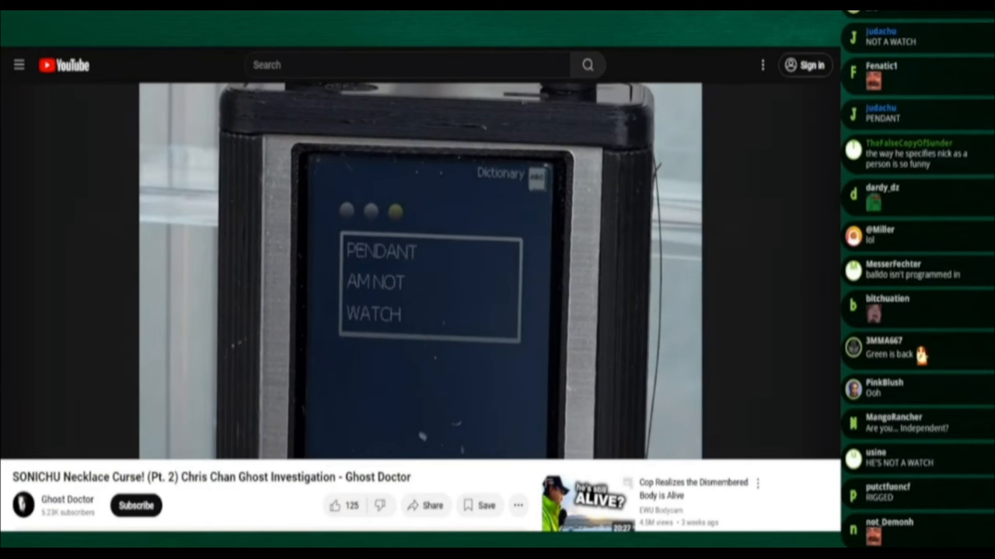
Step: Keep watching the wider shot of the device beside the yellow plush figure
{"action": "scroll", "scroll_direction": "down", "scroll_amount": 3}
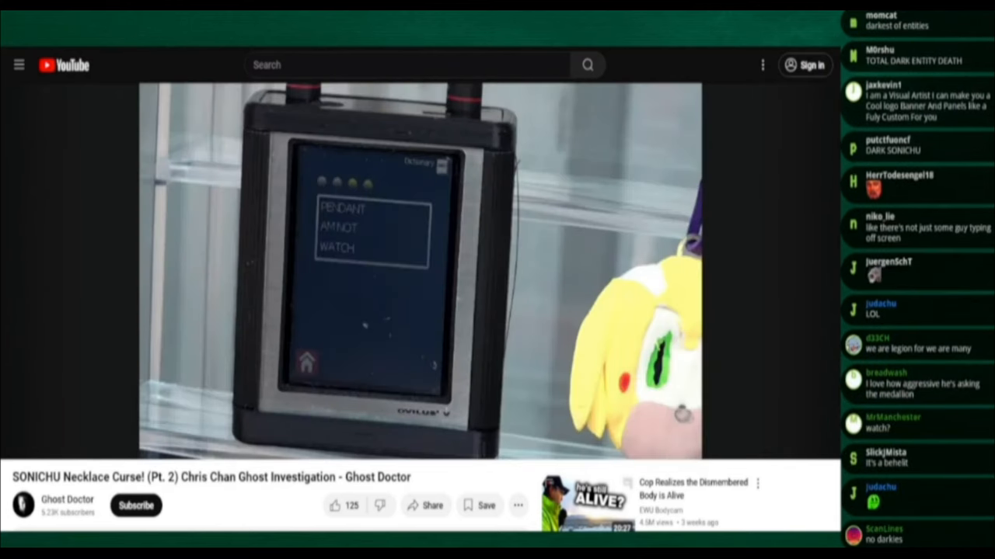
{"action": "scroll", "scroll_direction": "down", "scroll_amount": 3}
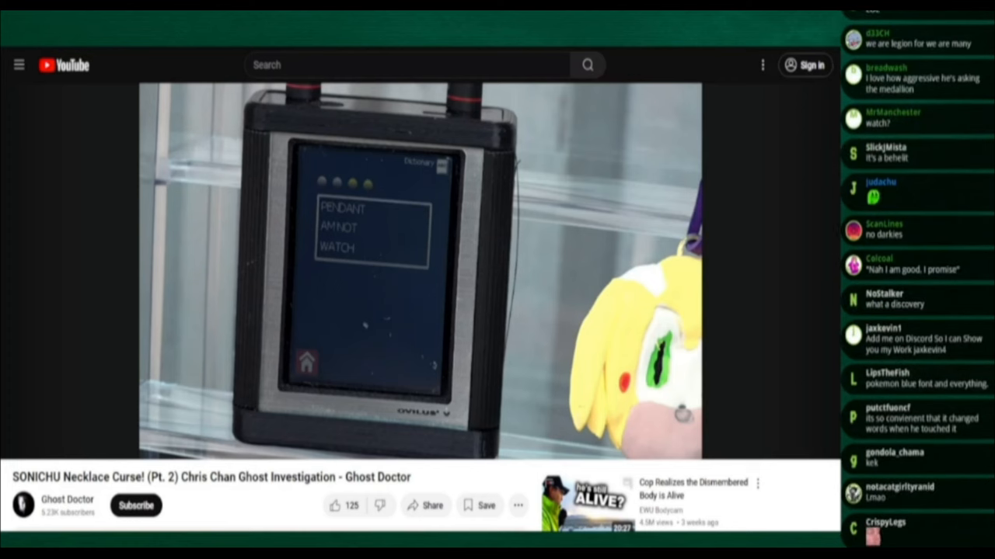
Step: Continue watching until the device screen reads LISA, SHAKEN, NO
{"action": "scroll", "scroll_direction": "down", "scroll_amount": 3}
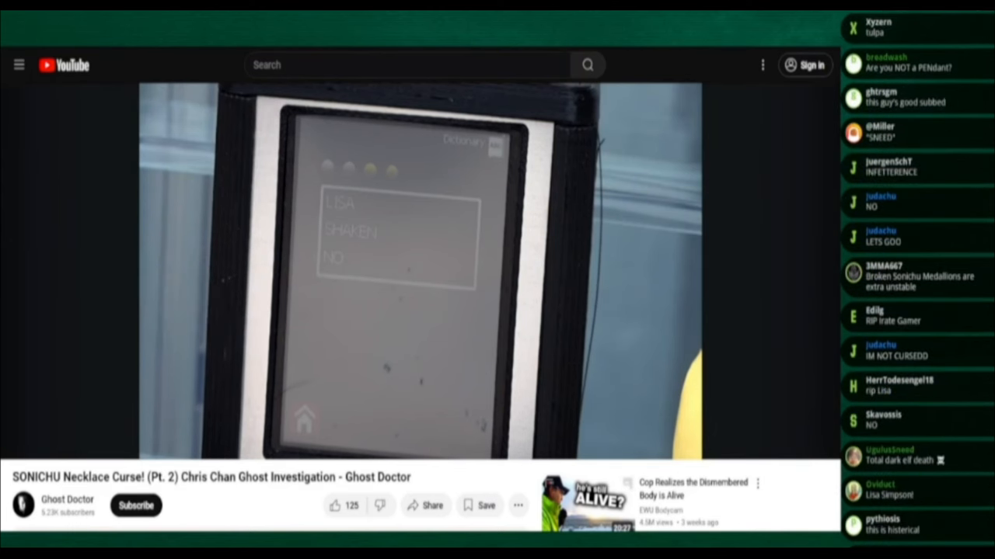
Step: Pause the video at 3:29 of 4:07 on the LISA, SHAKEN, NO reading
{"action": "scroll", "scroll_direction": "down", "scroll_amount": 3}
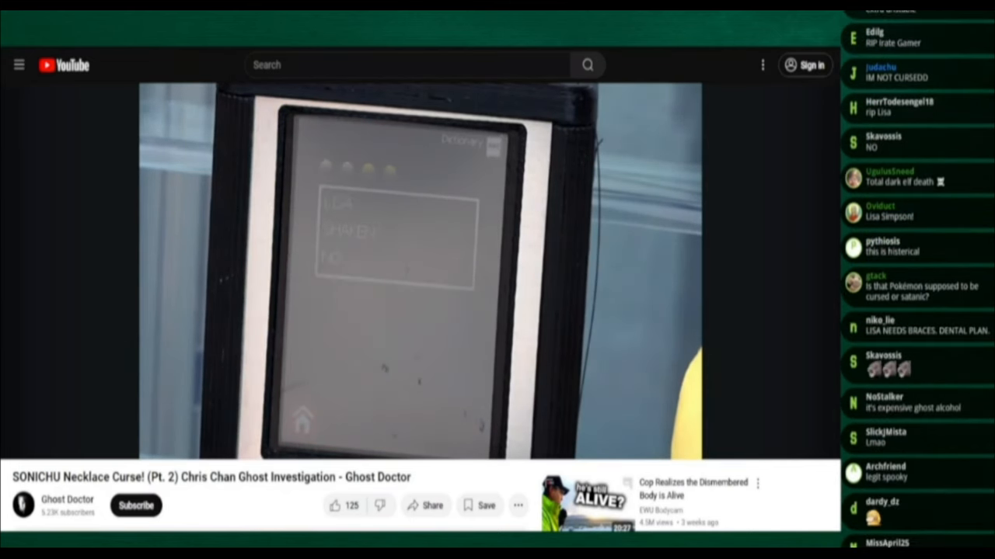
{"action": "scroll", "scroll_direction": "down", "scroll_amount": 3}
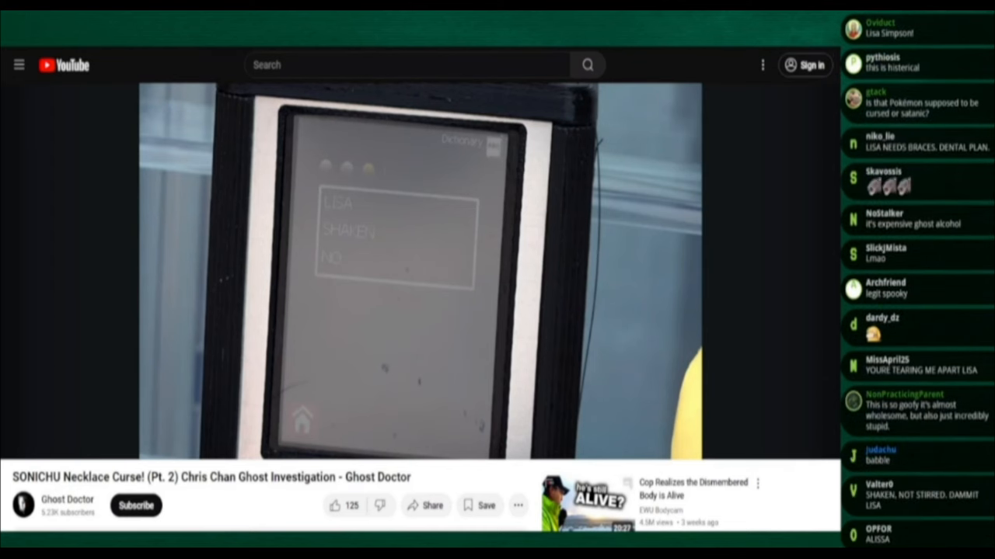
{"action": "left_click", "coordinate": [420, 271]}
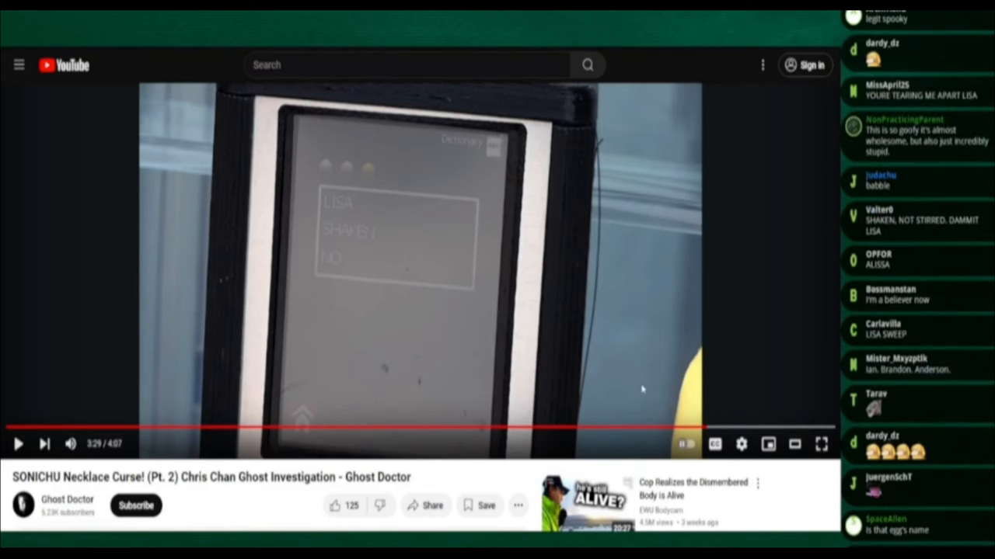
{"action": "scroll", "scroll_direction": "down", "scroll_amount": 3}
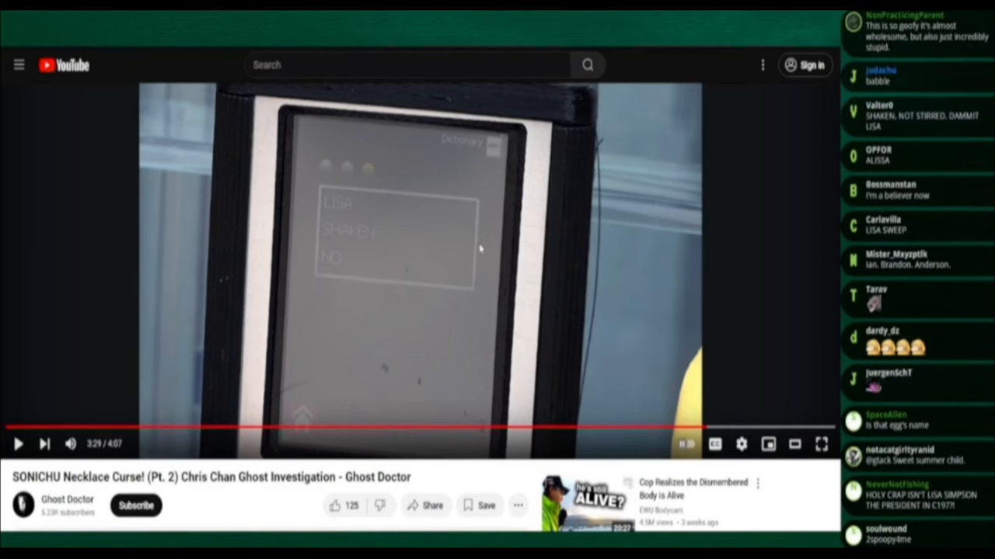